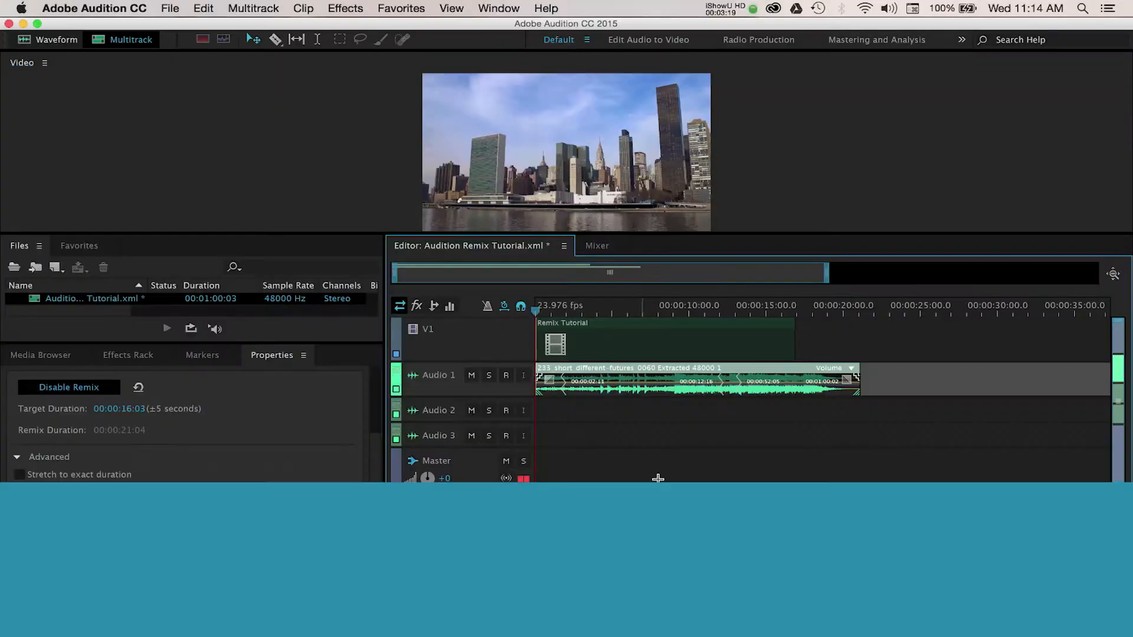
Leave the Audition preview and bring up the Premiere Pro project with the short edit.
click(617, 537)
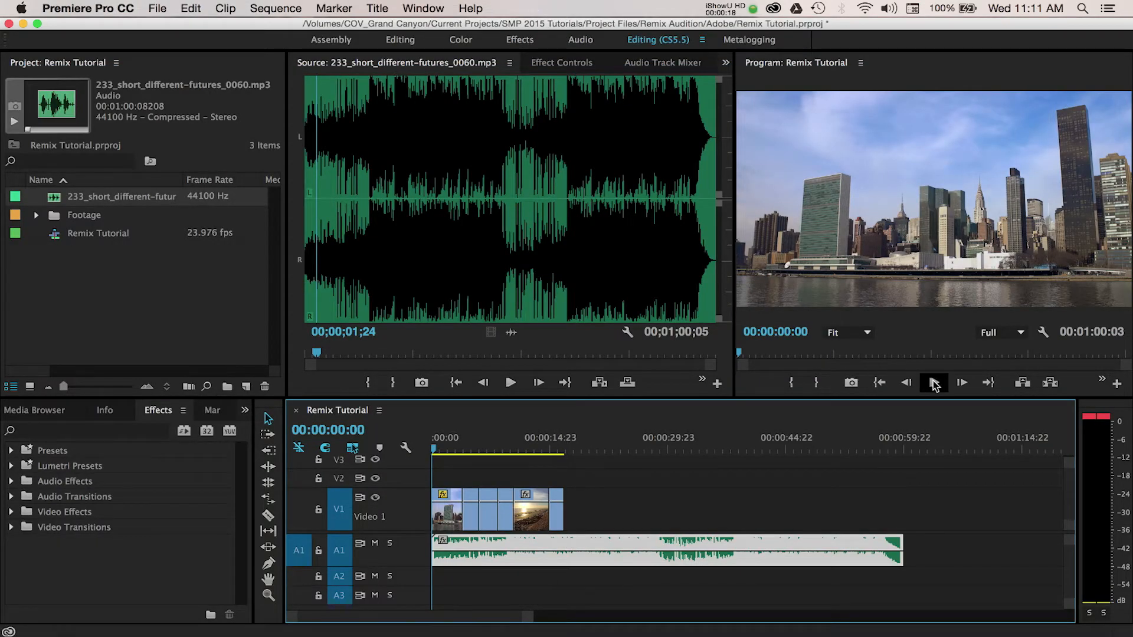
Play the sequence through so the video ends near 19 seconds while the music keeps running.
click(962, 382)
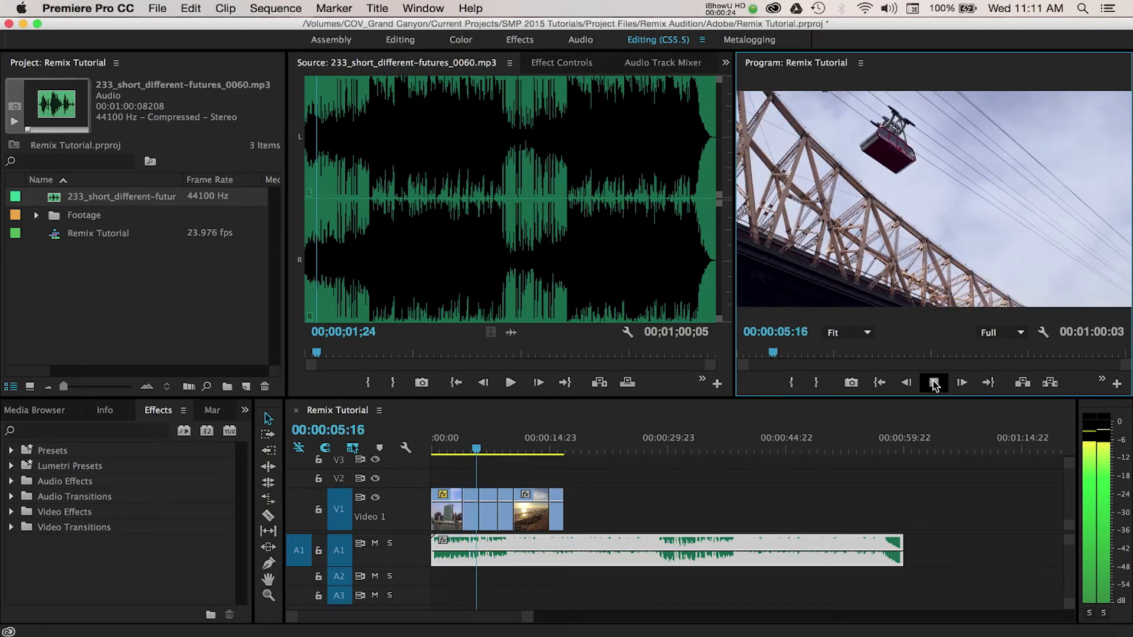
click(962, 383)
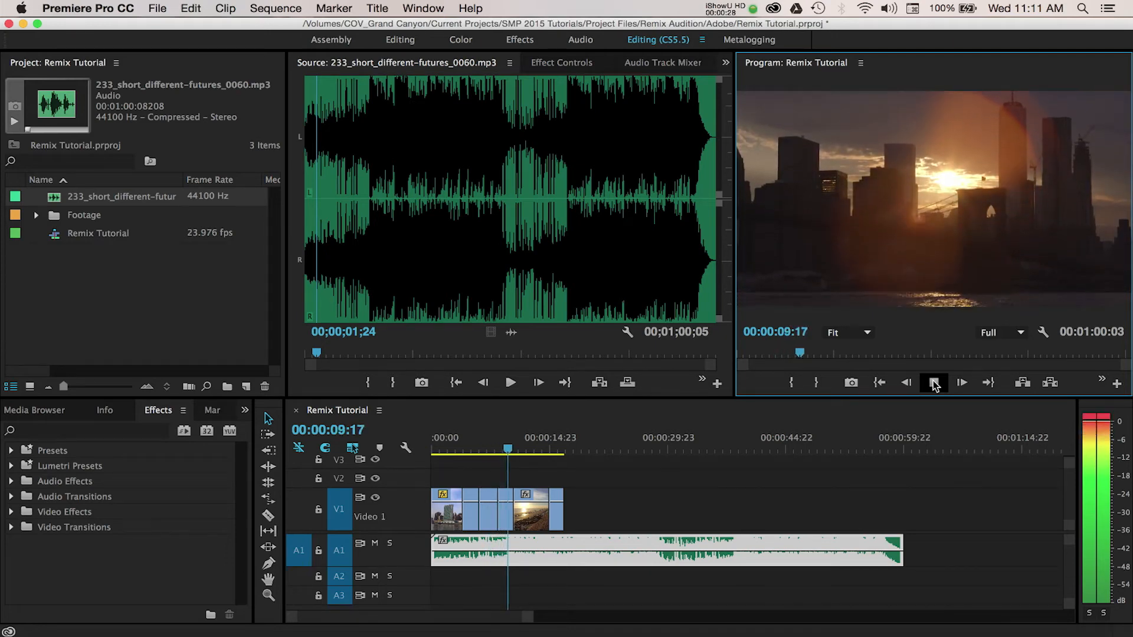
click(962, 382)
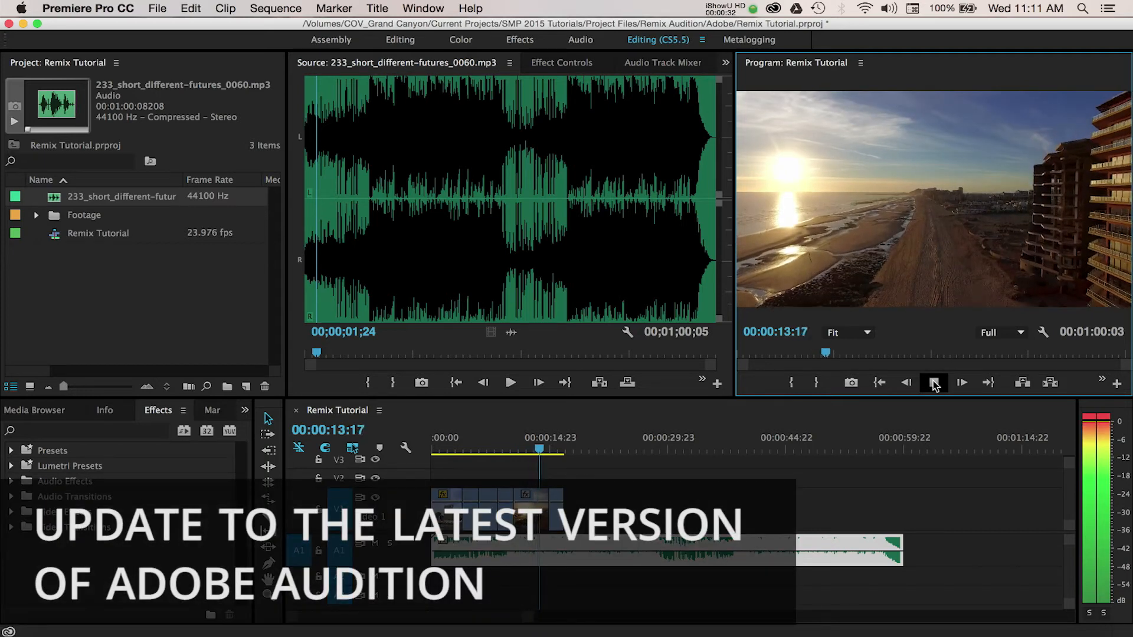
click(961, 382)
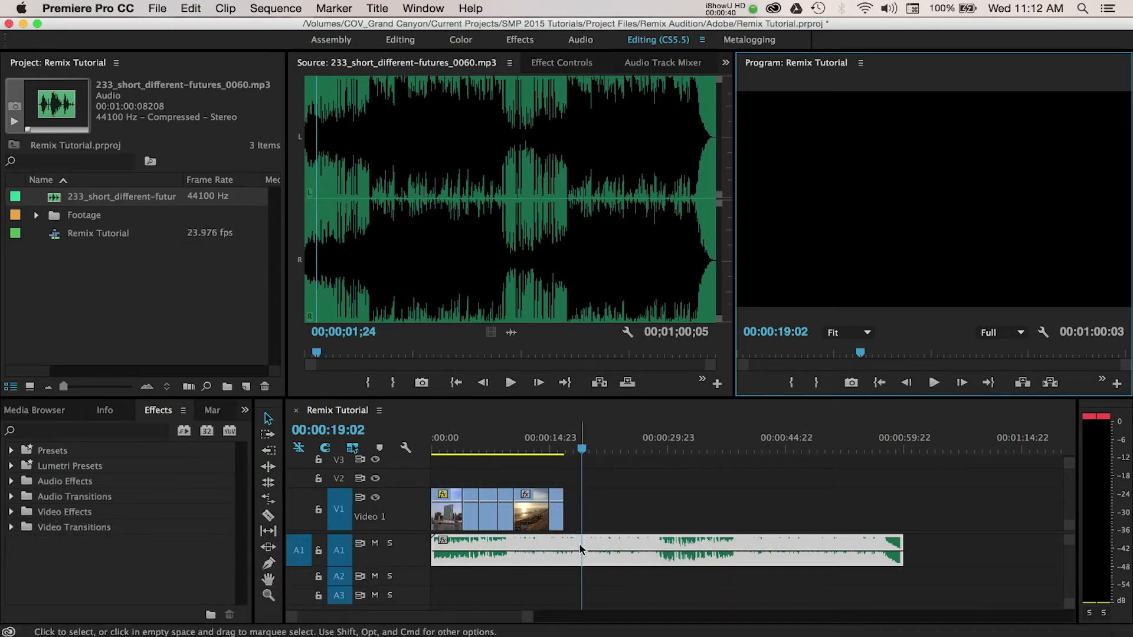
mouse_move(582, 551)
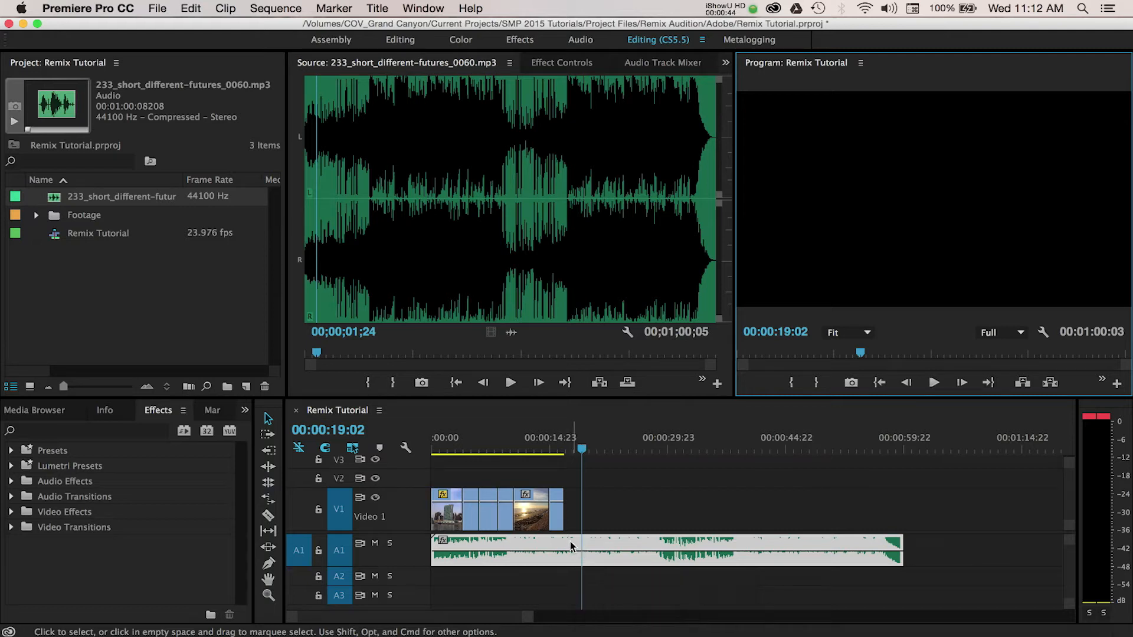
mouse_move(284, 195)
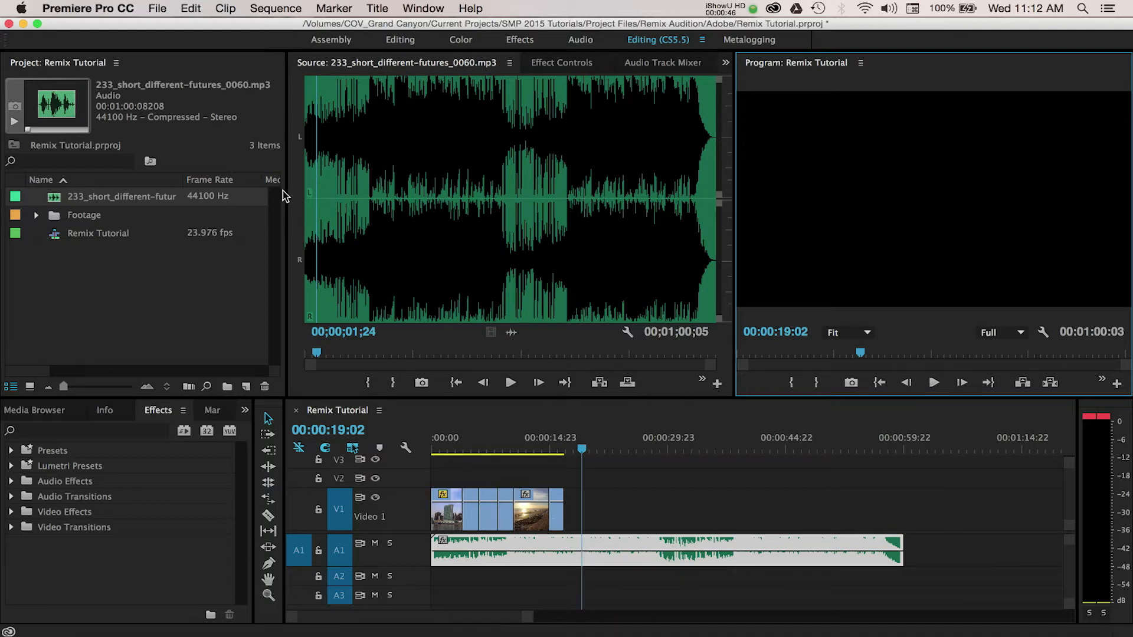
Send the entire sequence to Audition as 'Audition Remix Tutorial' with Dynamic Link video.
click(190, 9)
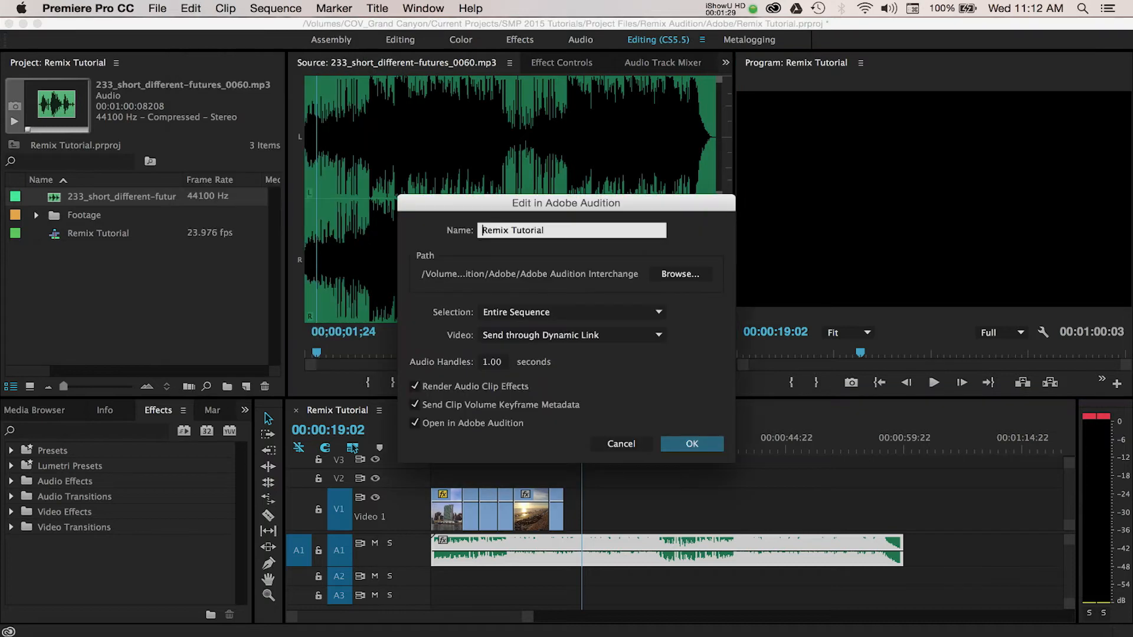
text(Audit)
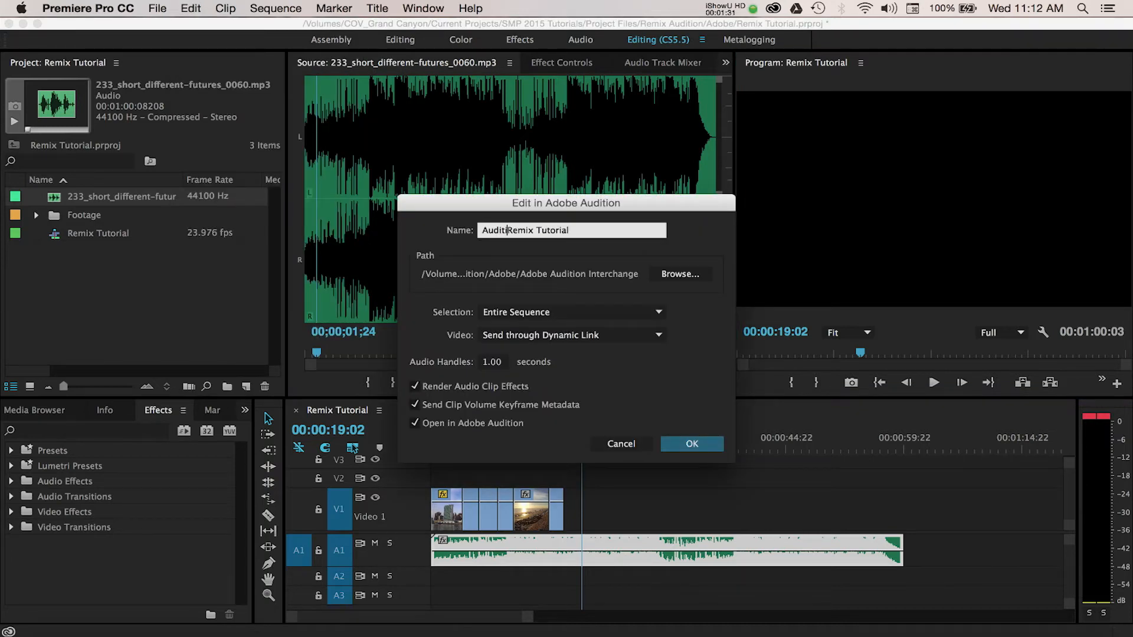
text(ion)
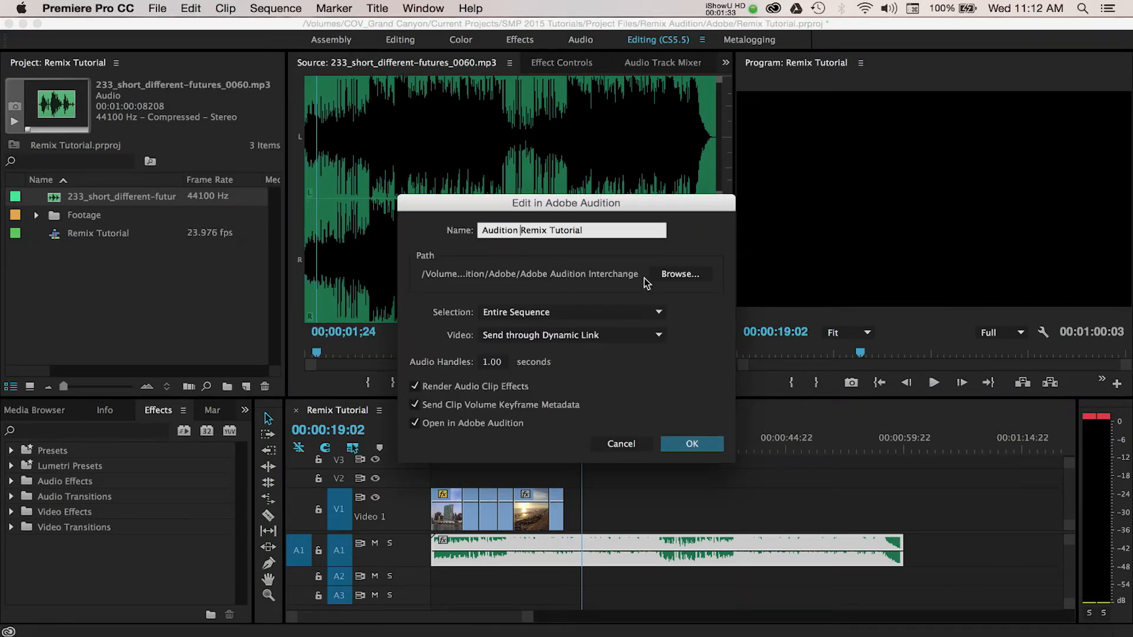
mouse_move(680, 274)
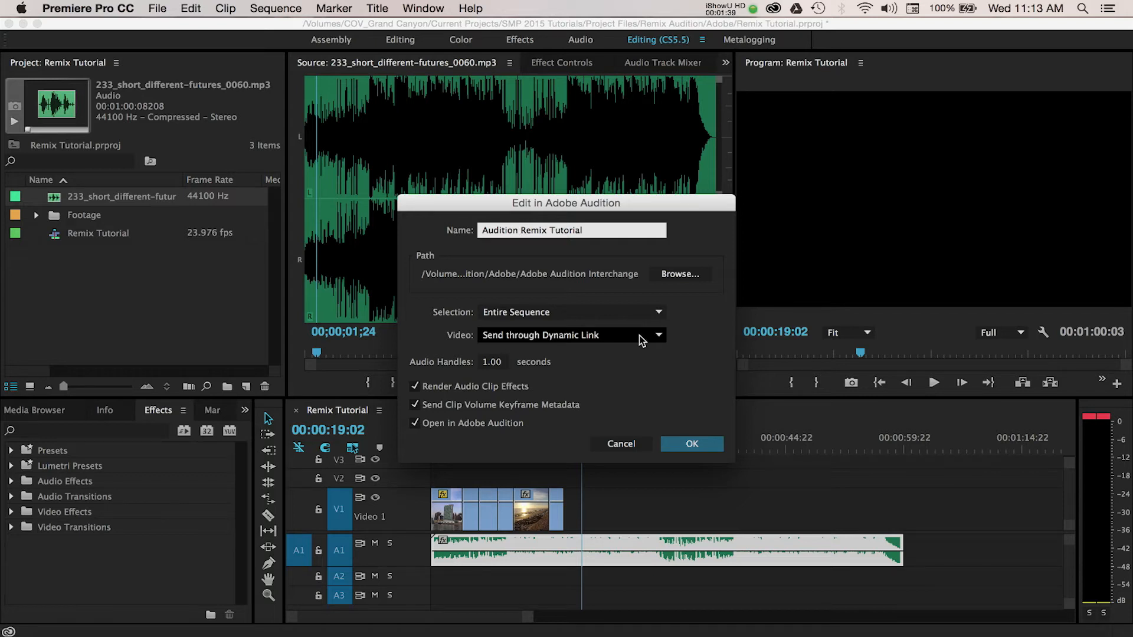
click(521, 231)
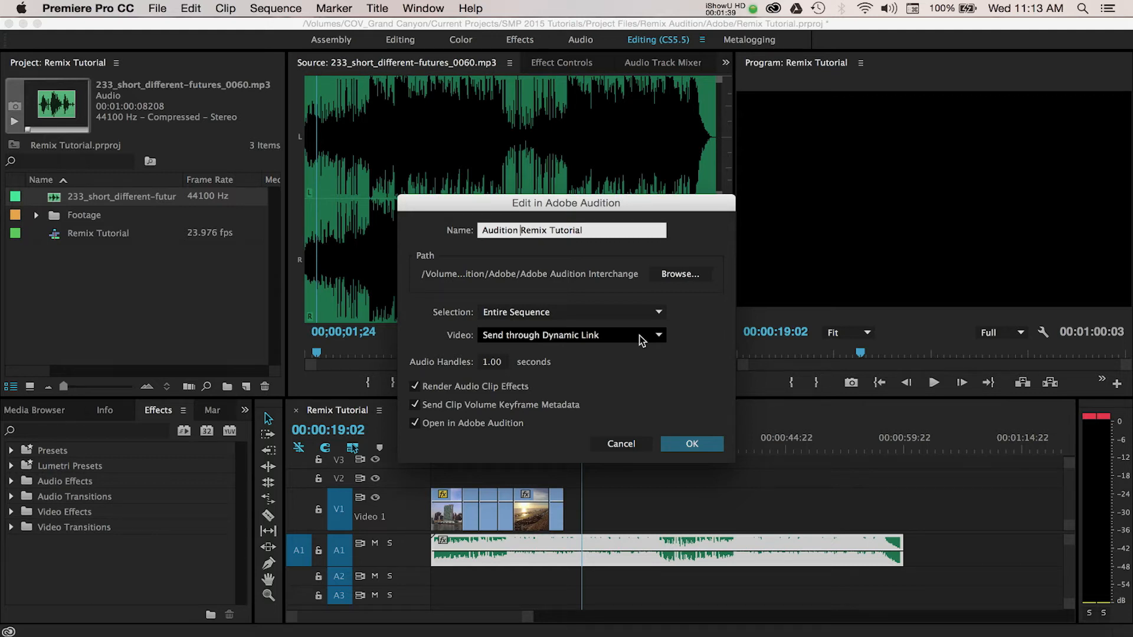
click(691, 443)
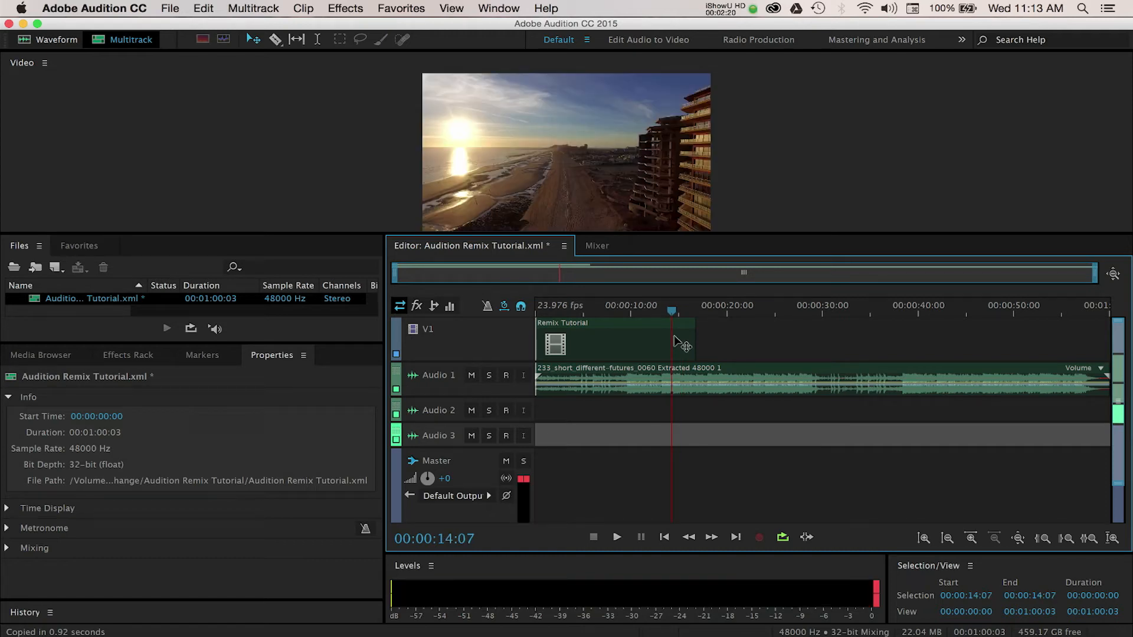
Enable Remix on the Audio 1 music clip with a 00:00:16:03 target duration.
click(650, 379)
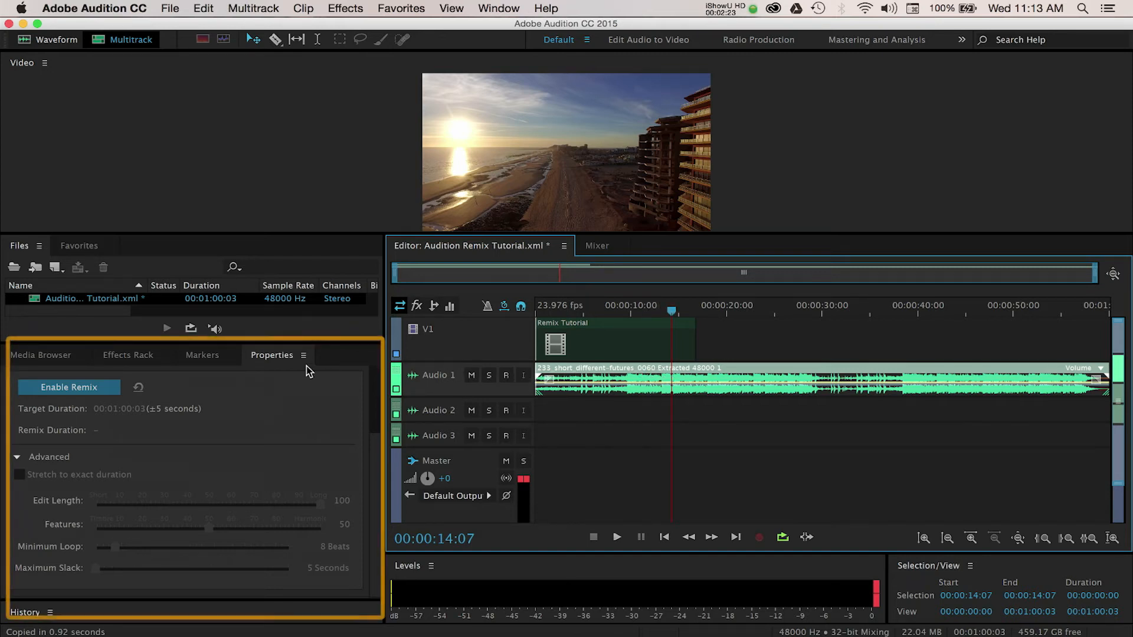
click(69, 387)
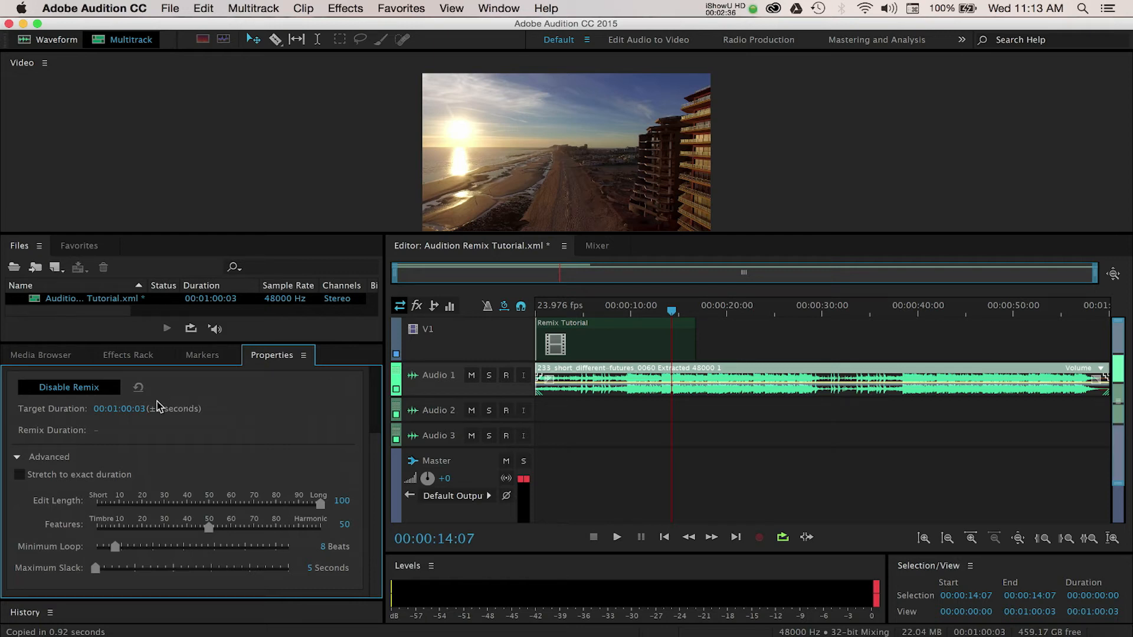
mouse_move(130, 408)
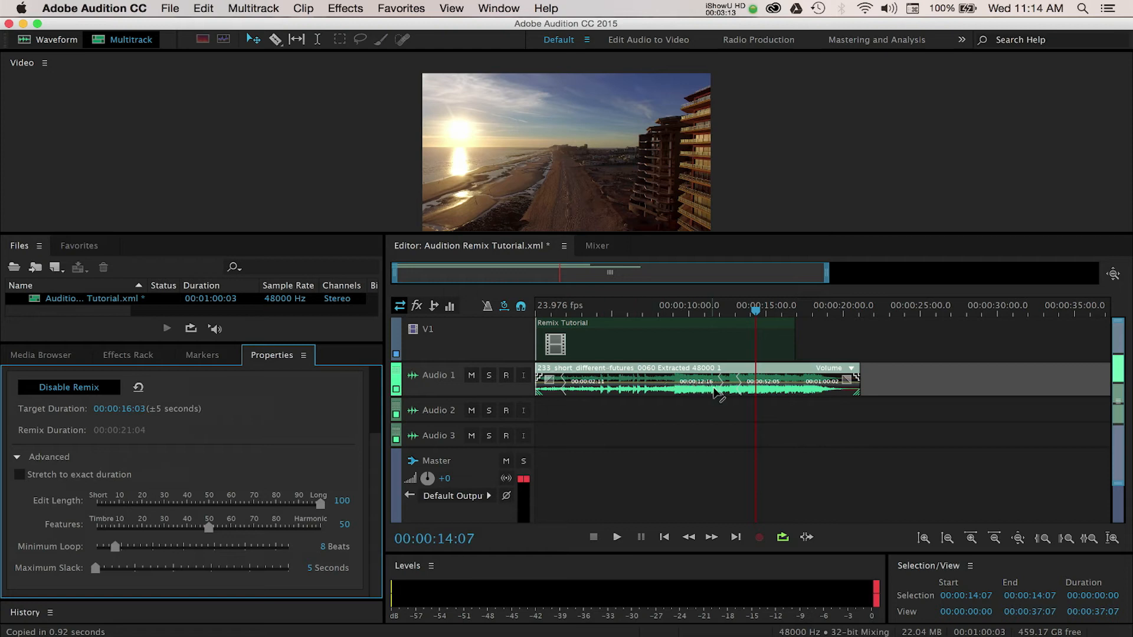
mouse_move(732, 387)
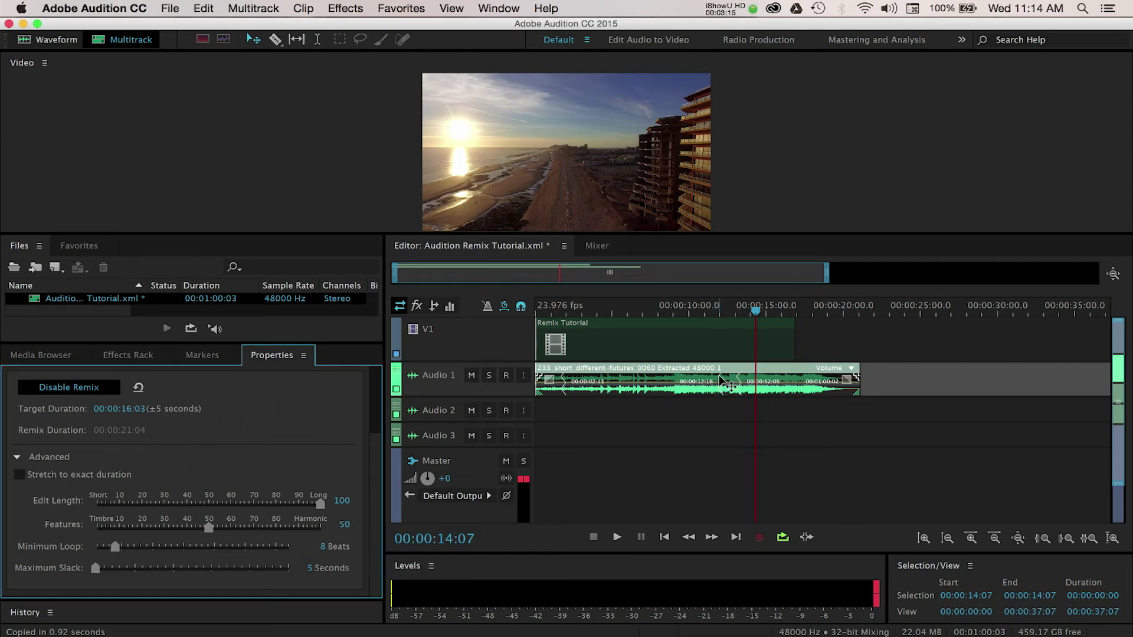
mouse_move(759, 340)
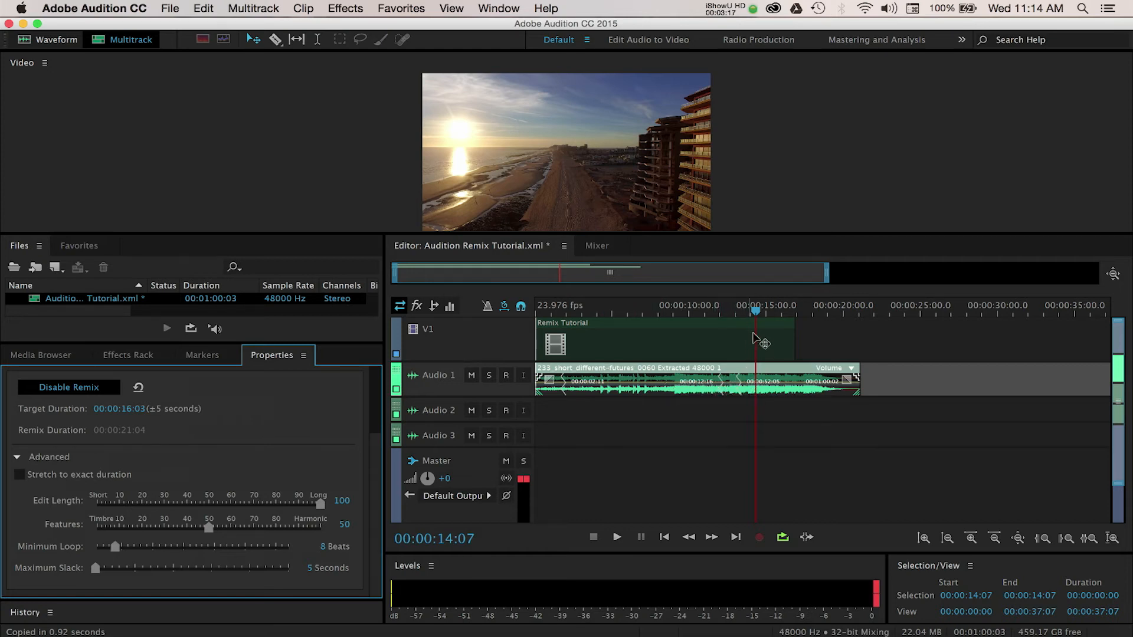
Play the roughly 21-second remixed music with the video from the session start, then stop.
click(533, 311)
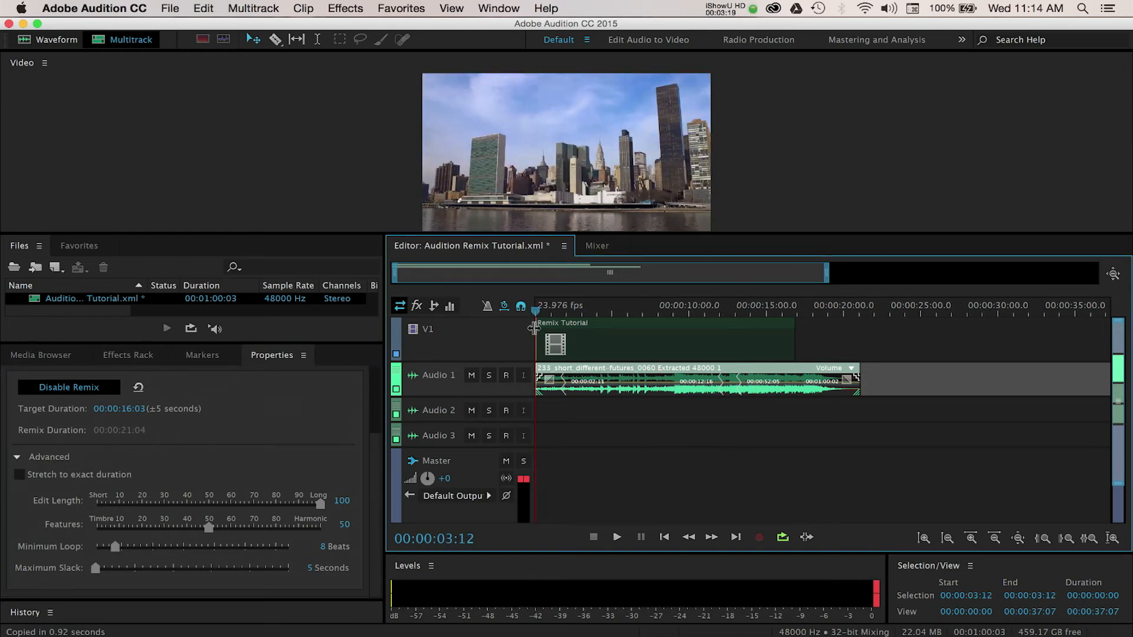
click(616, 537)
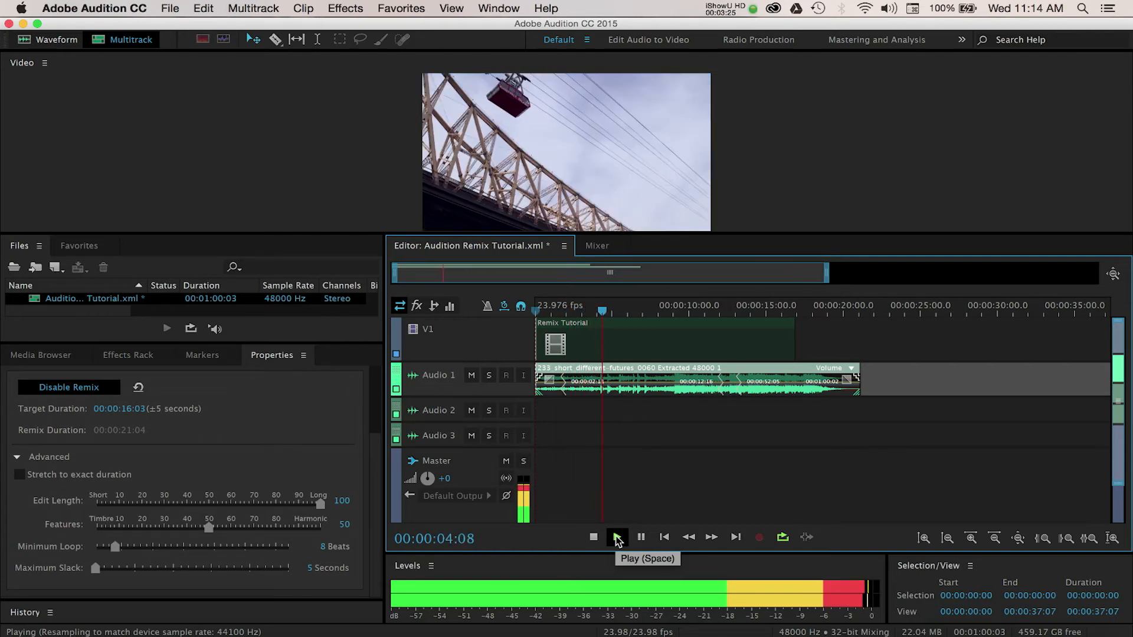
click(615, 539)
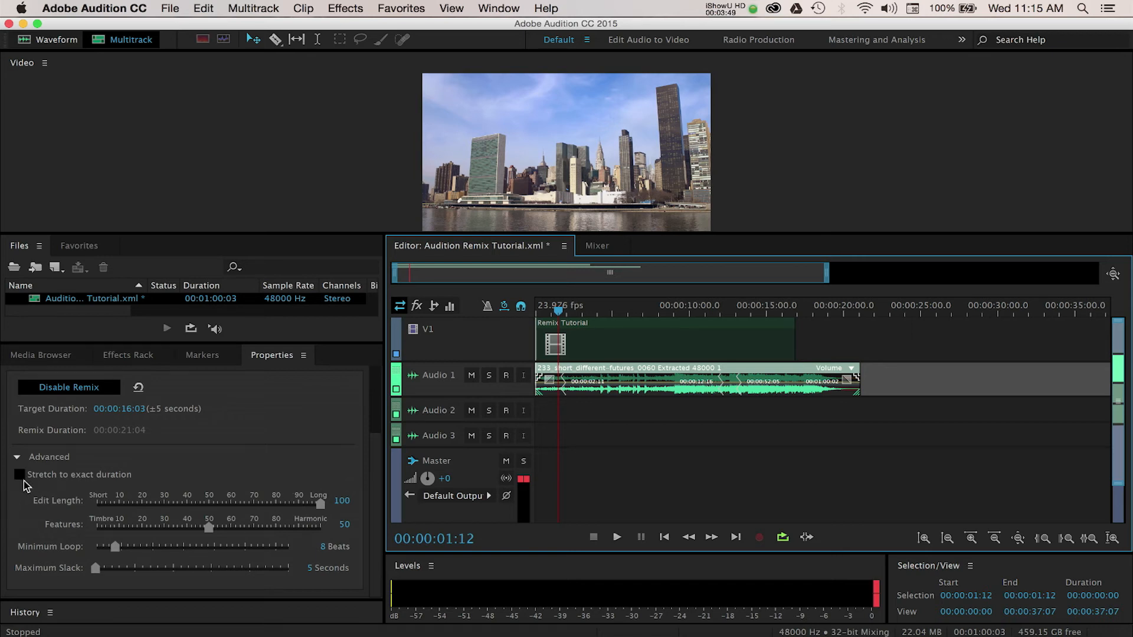
Toggle Stretch to exact duration off again, set Edit Length to Short (0) and play the result.
click(19, 474)
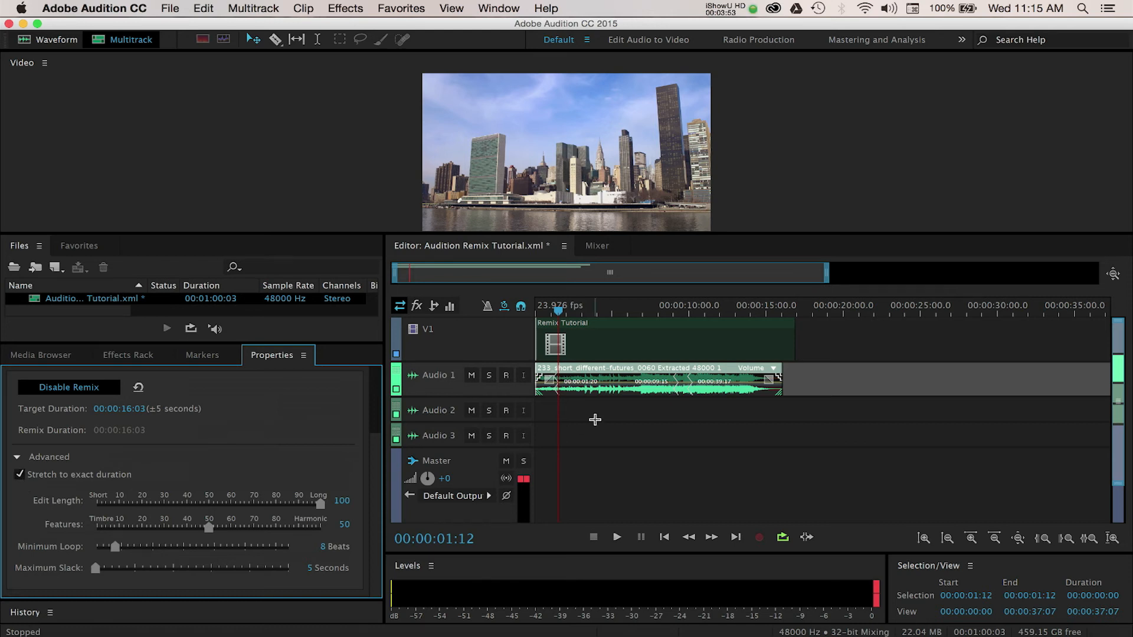
mouse_move(790, 374)
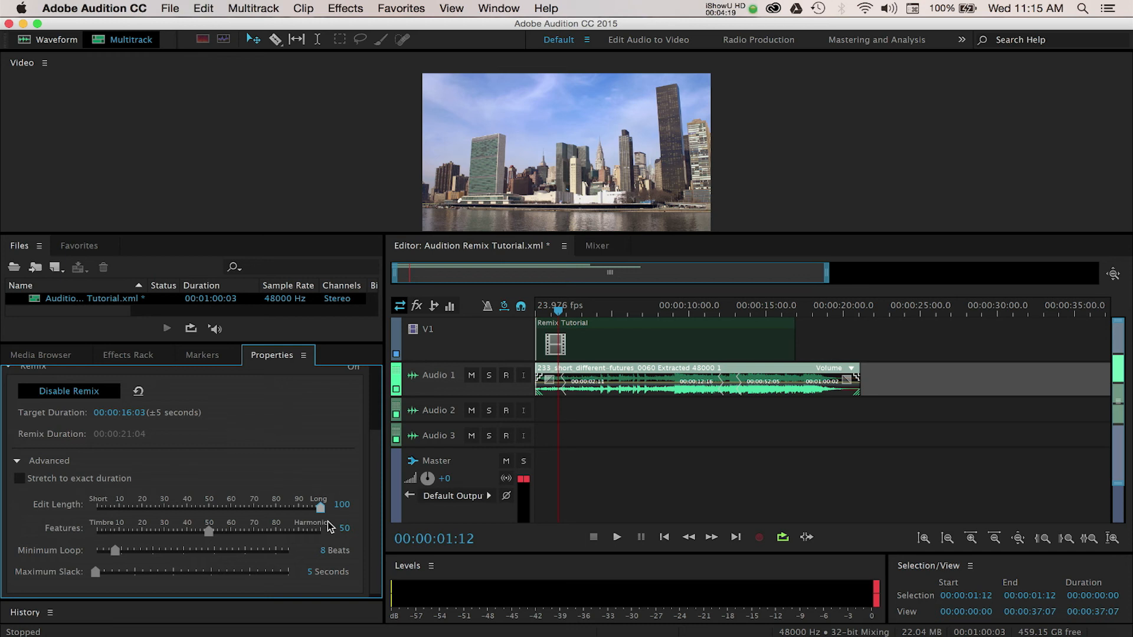
mouse_move(209, 536)
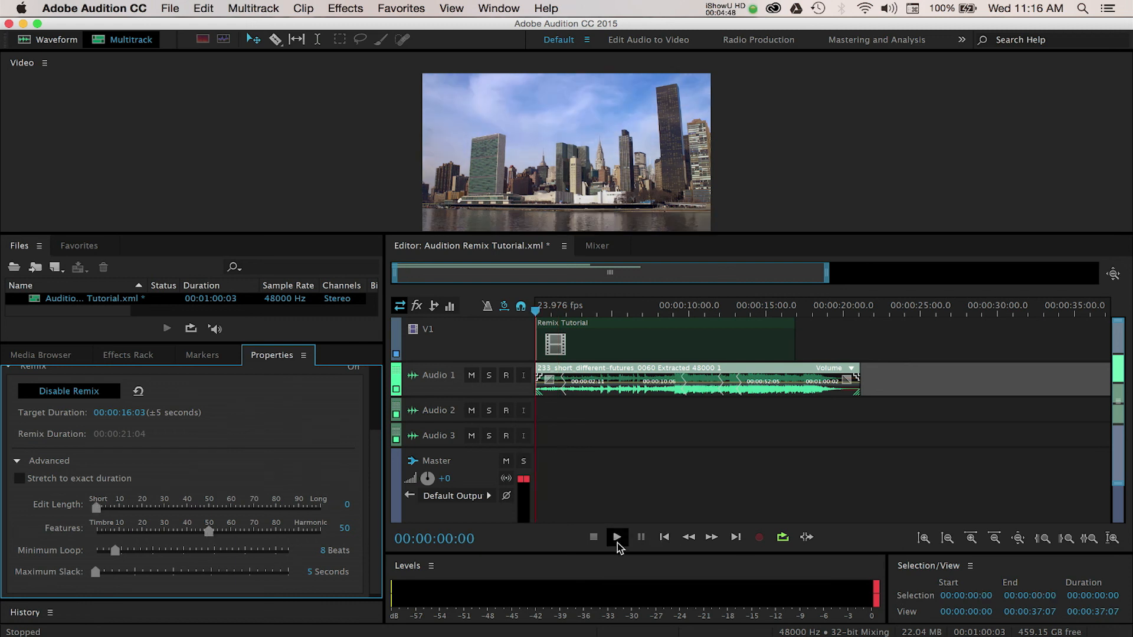
click(616, 537)
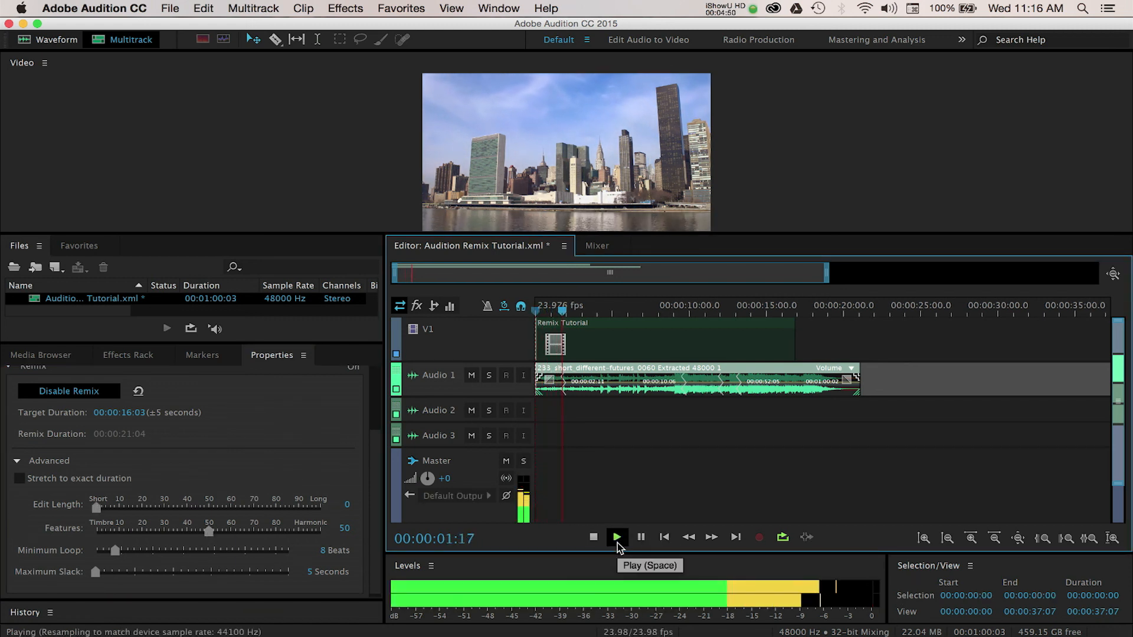